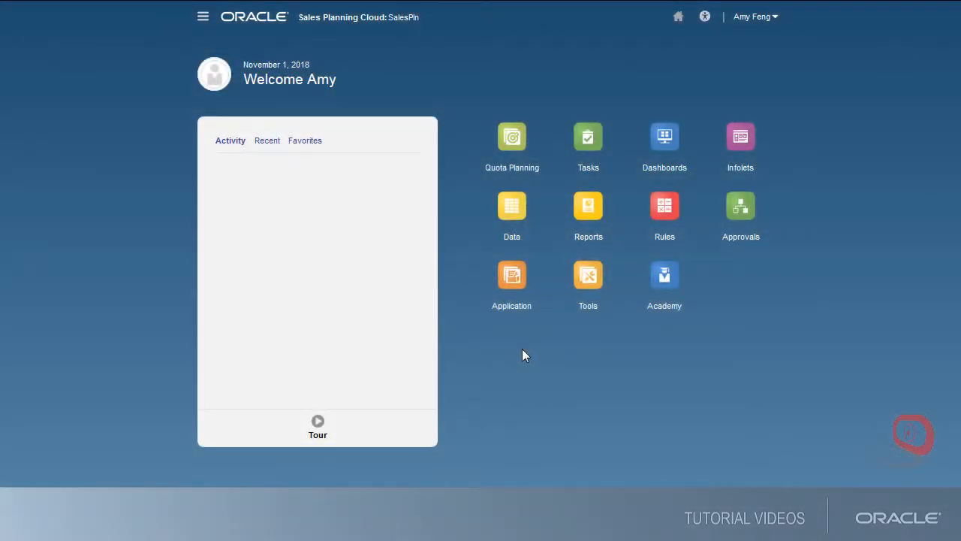
- List the application's dimensions for the OEP_QTP cube from the application overview
left_click(506, 274)
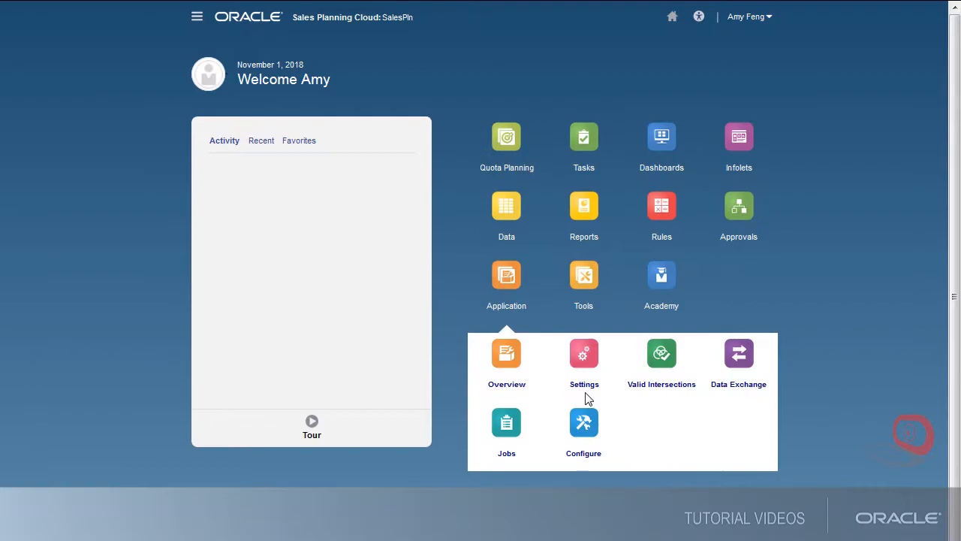
left_click(583, 428)
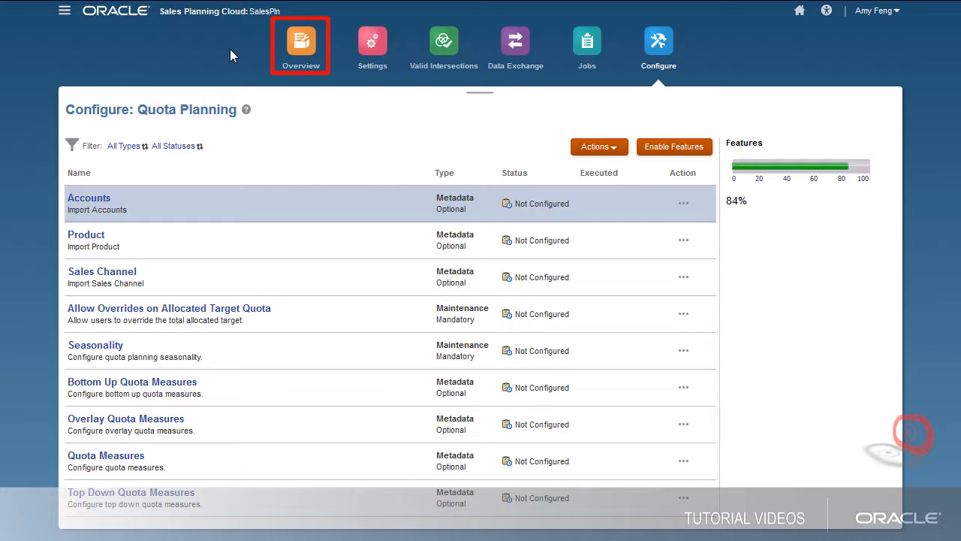
left_click(301, 41)
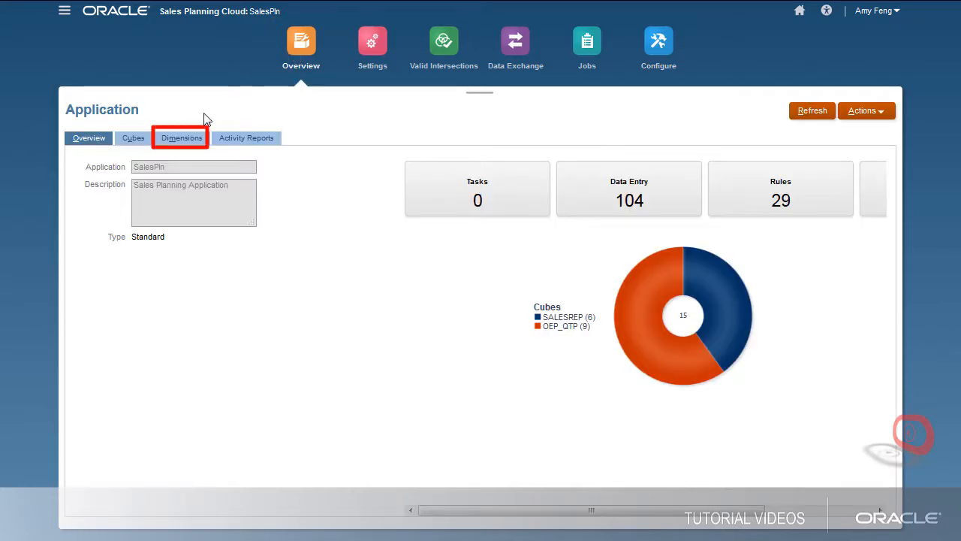
left_click(182, 137)
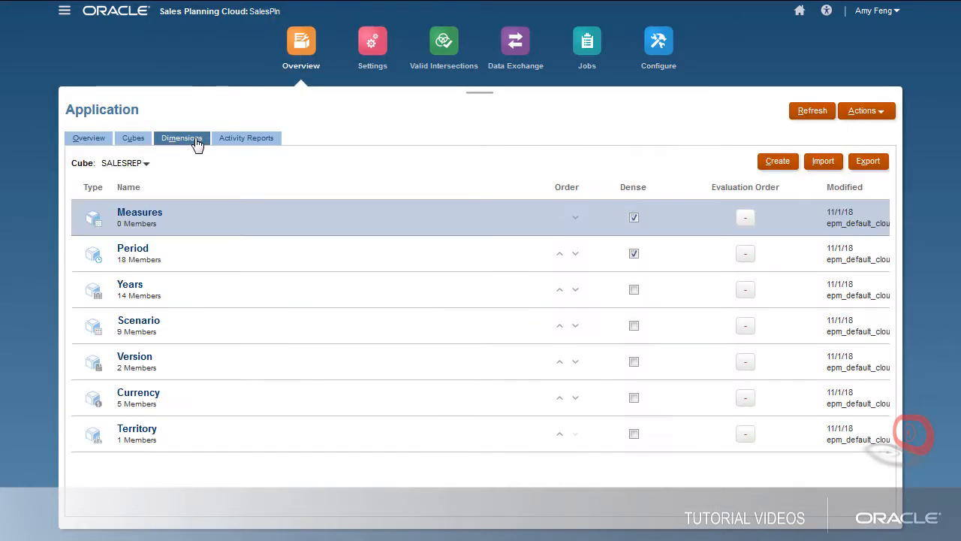
left_click(147, 163)
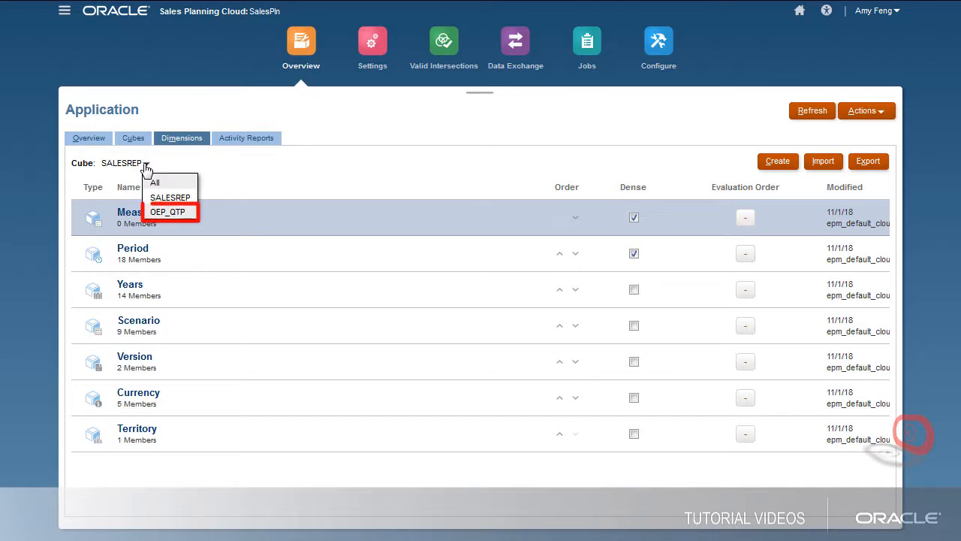
left_click(167, 211)
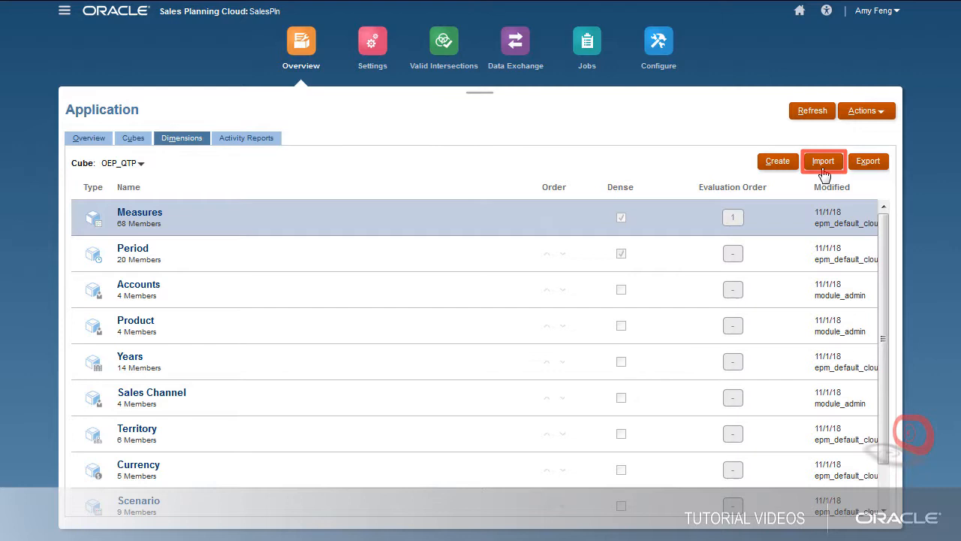
- Import metadata from Territory.csv, Accounts.csv, Product.csv and Sales Channel.csv for their dimensions
left_click(823, 161)
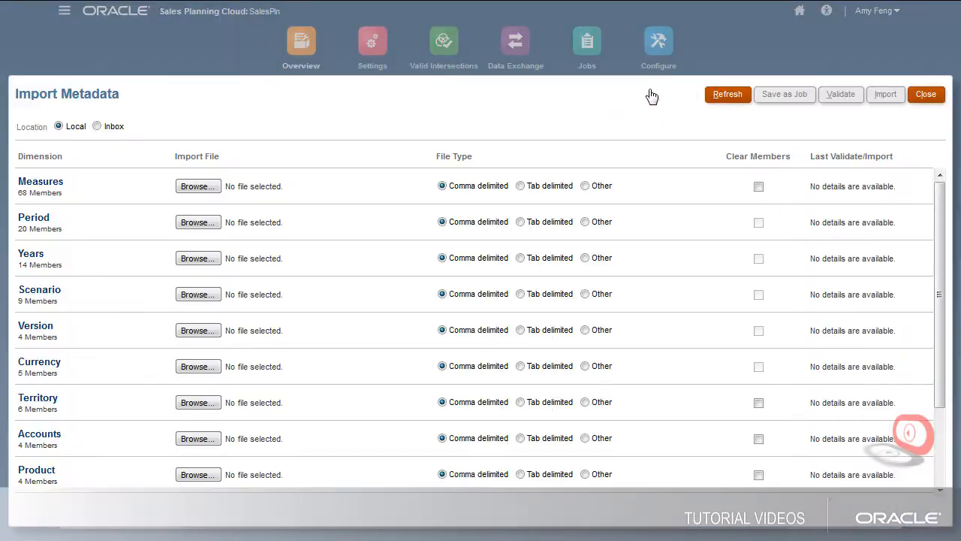
left_click(198, 402)
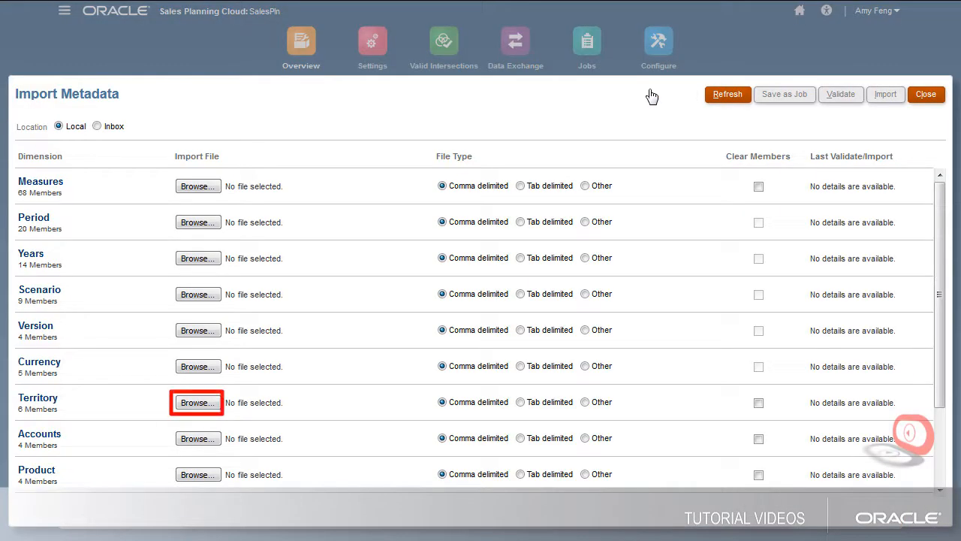
left_click(198, 402)
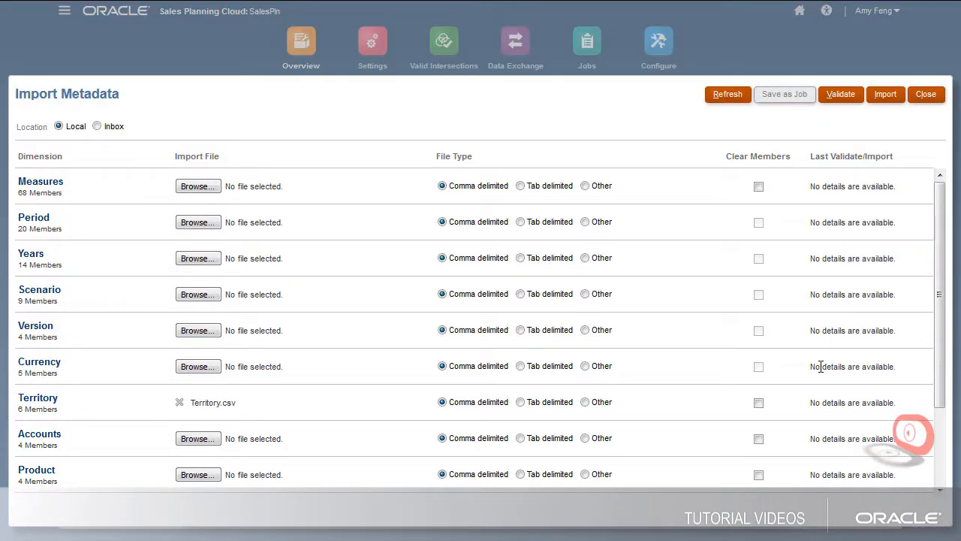
left_click(198, 437)
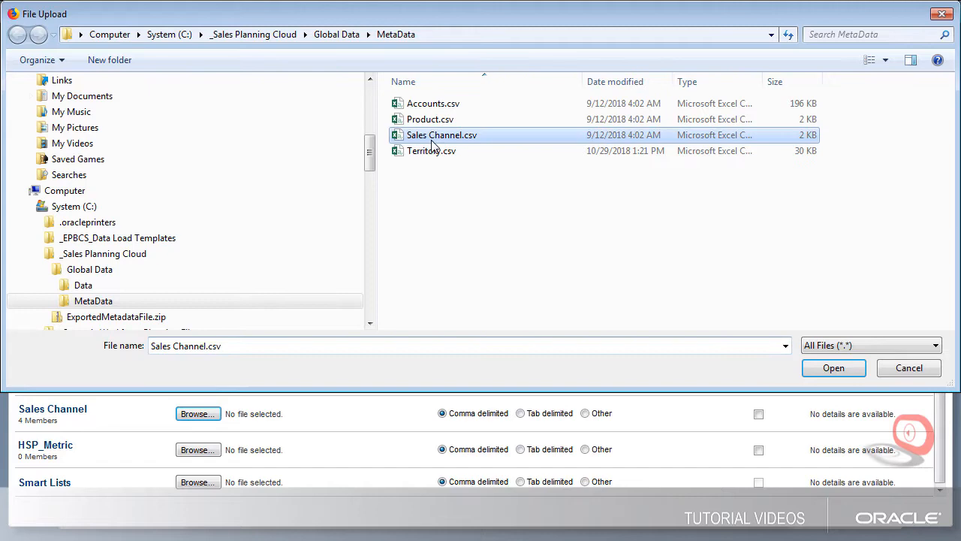
left_click(833, 368)
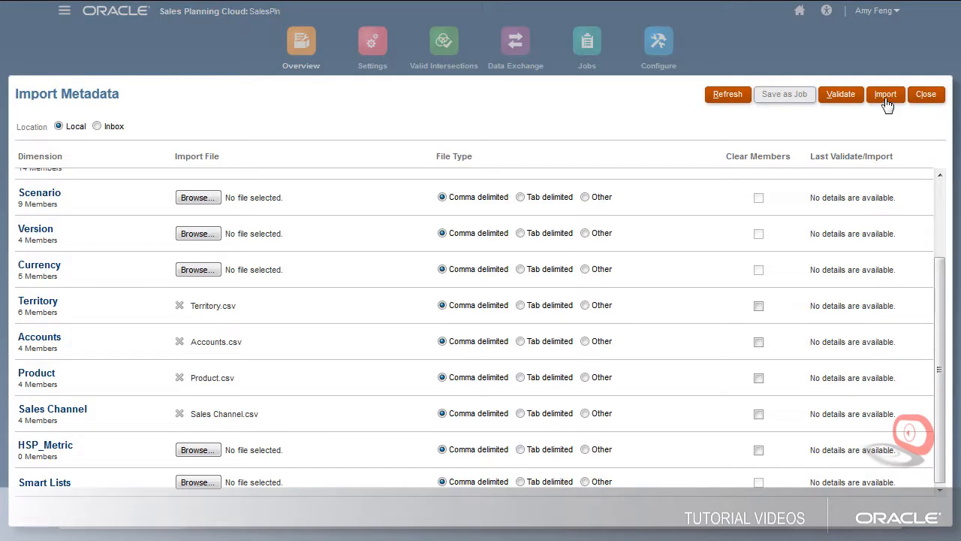
left_click(886, 94)
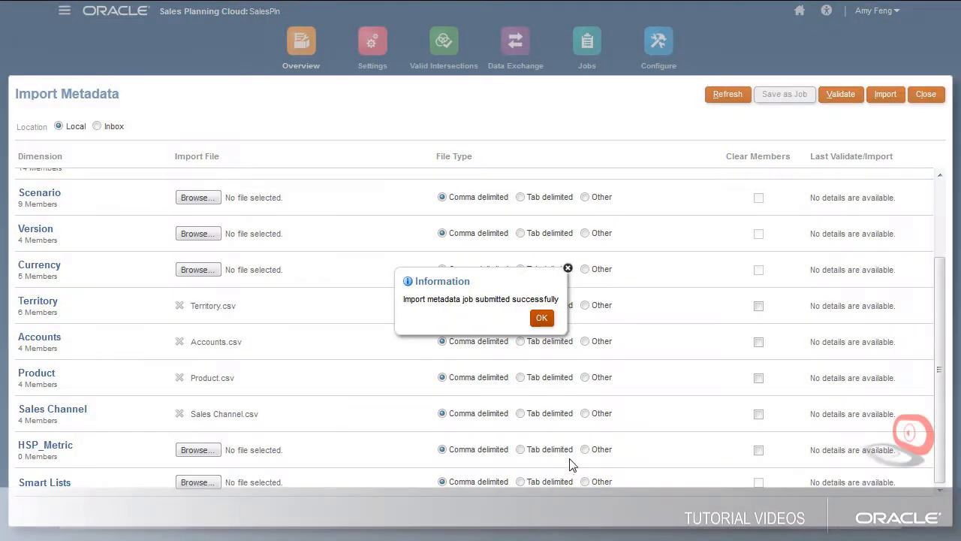
left_click(542, 317)
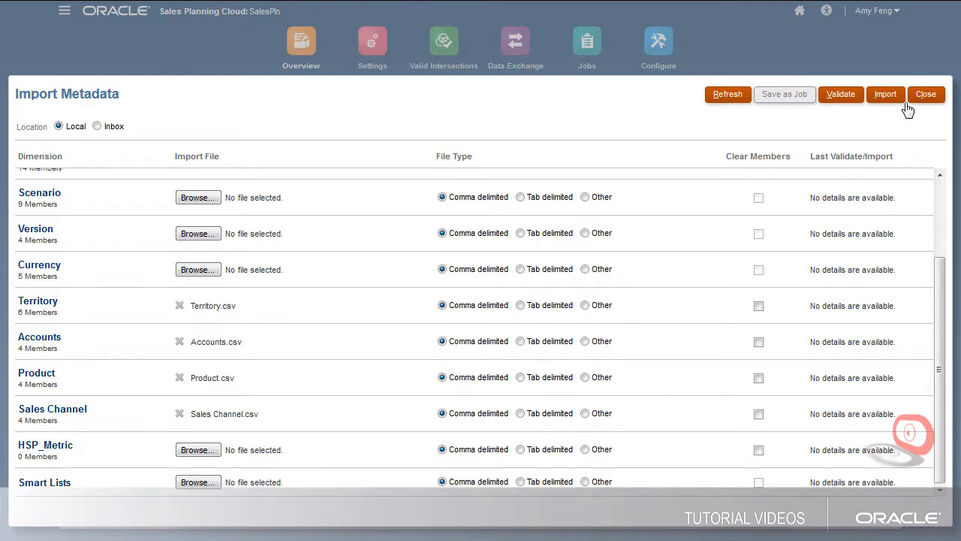
- Confirm Import Metadata completed on Jobs, then show the overview's Actions menu
left_click(586, 41)
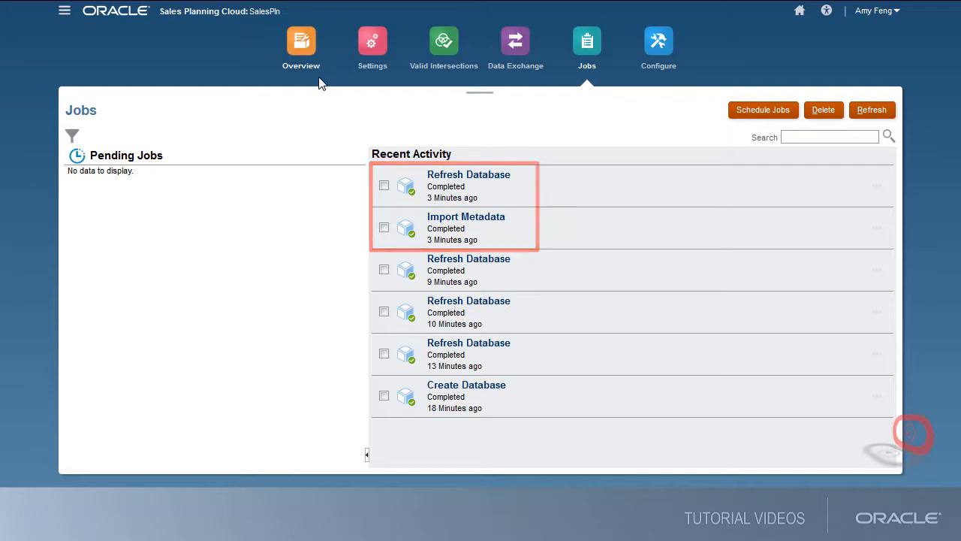
left_click(300, 42)
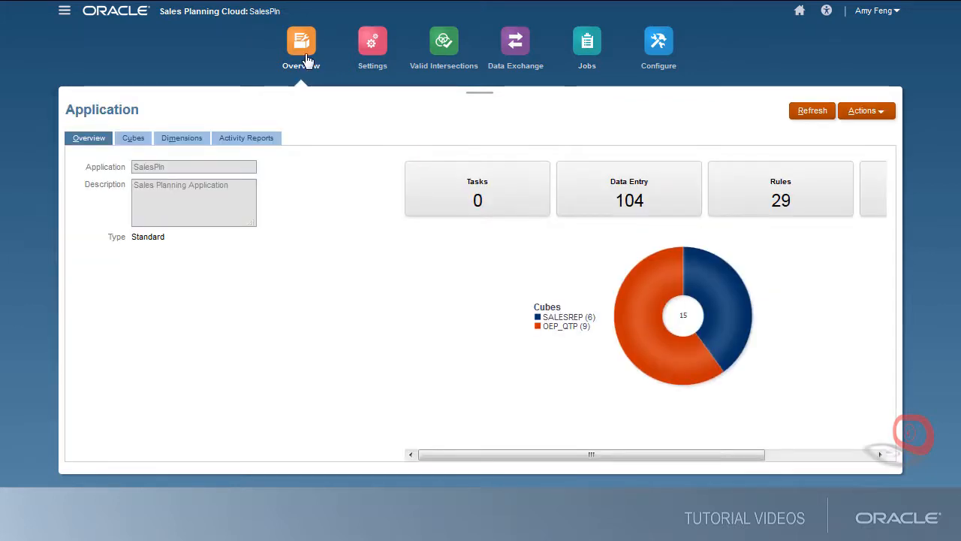
left_click(866, 111)
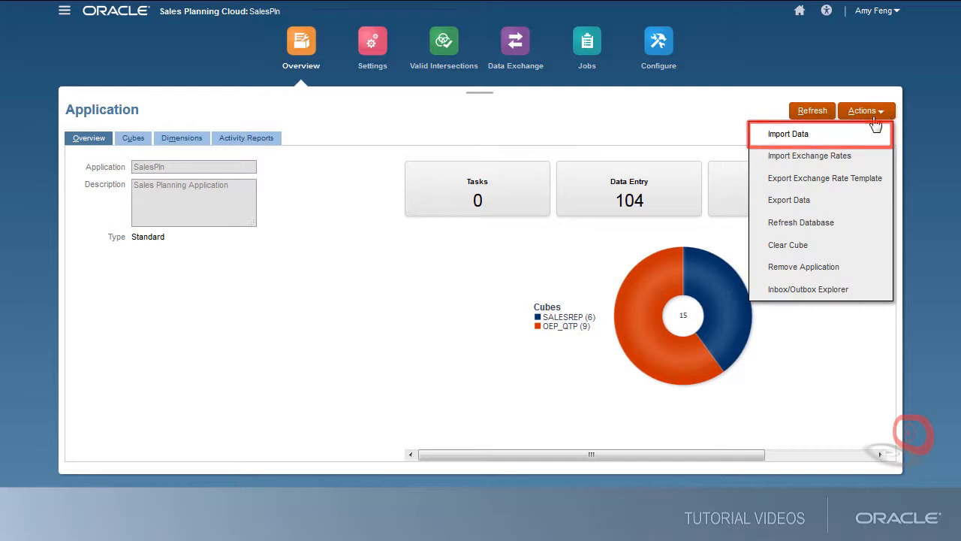
- Submit a data import of the historical file 2015.csv and close the dialog
left_click(788, 134)
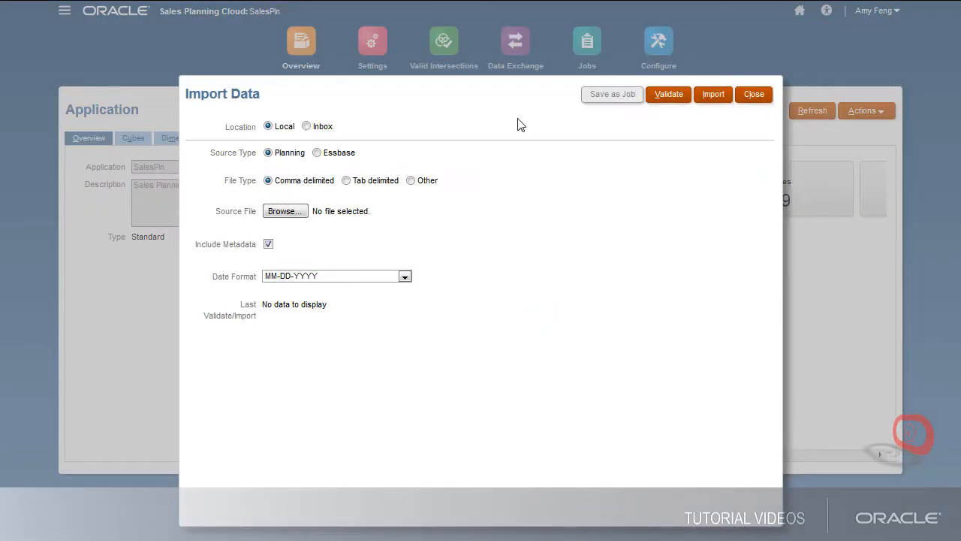
left_click(285, 210)
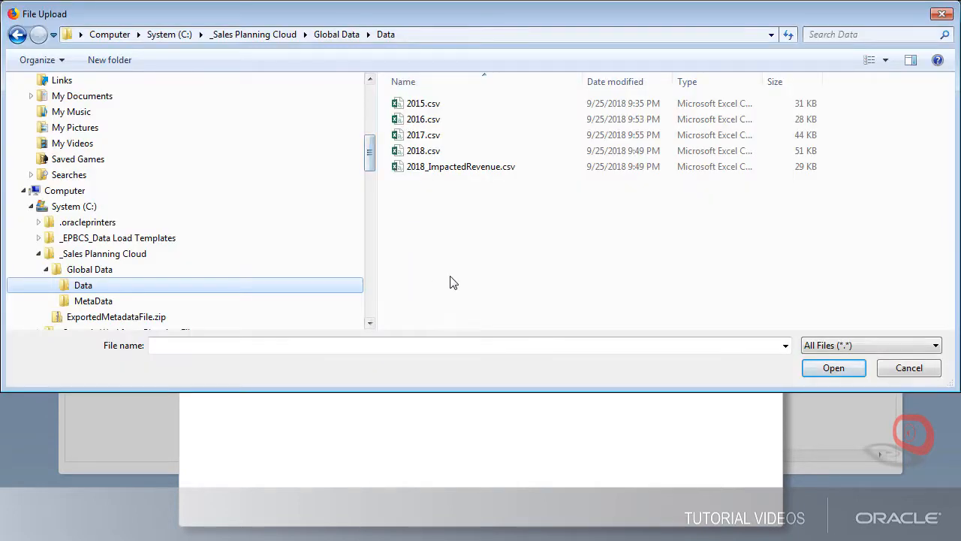
left_click(423, 103)
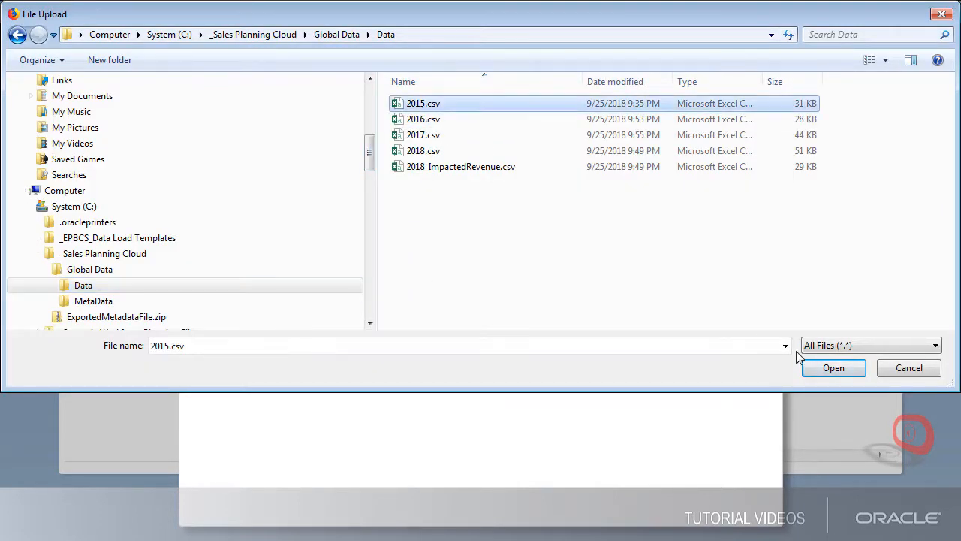
left_click(833, 367)
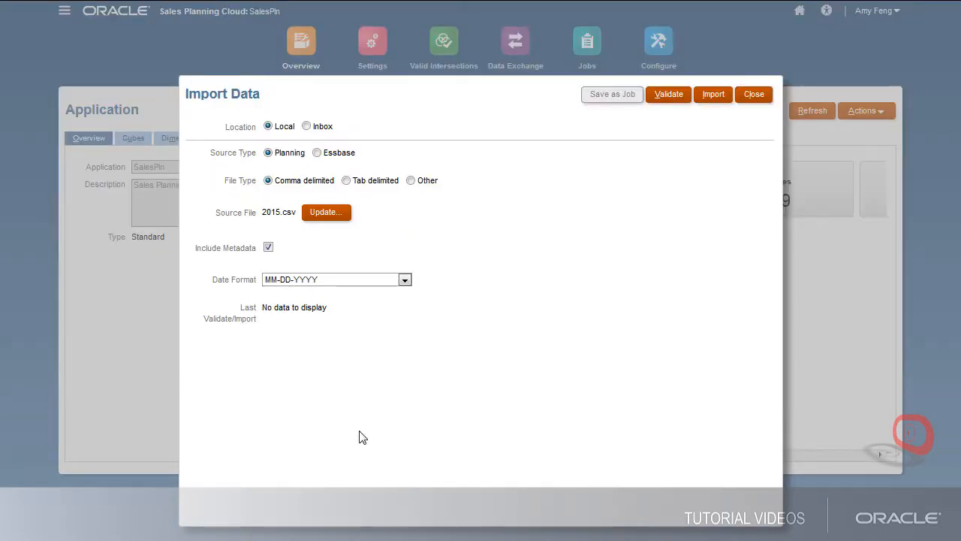
left_click(713, 94)
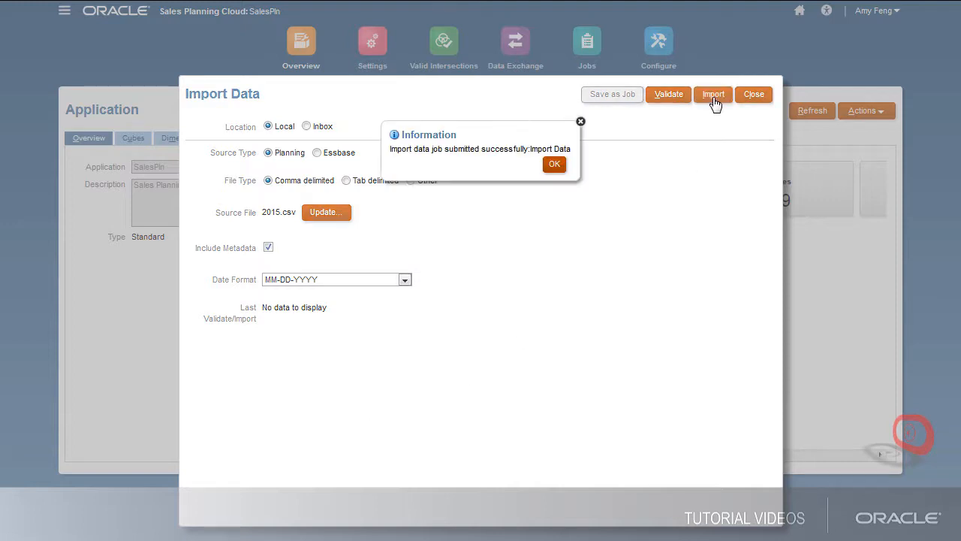
left_click(554, 163)
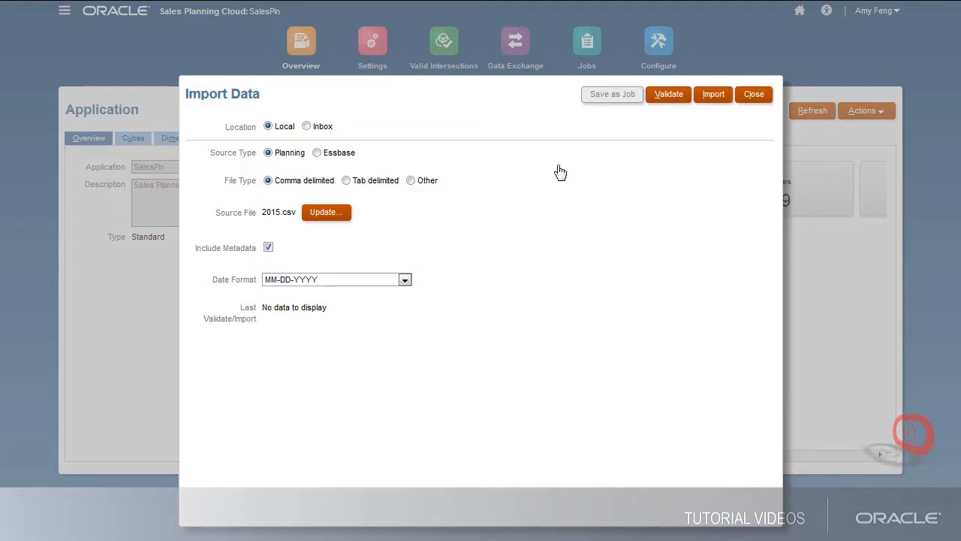
left_click(753, 94)
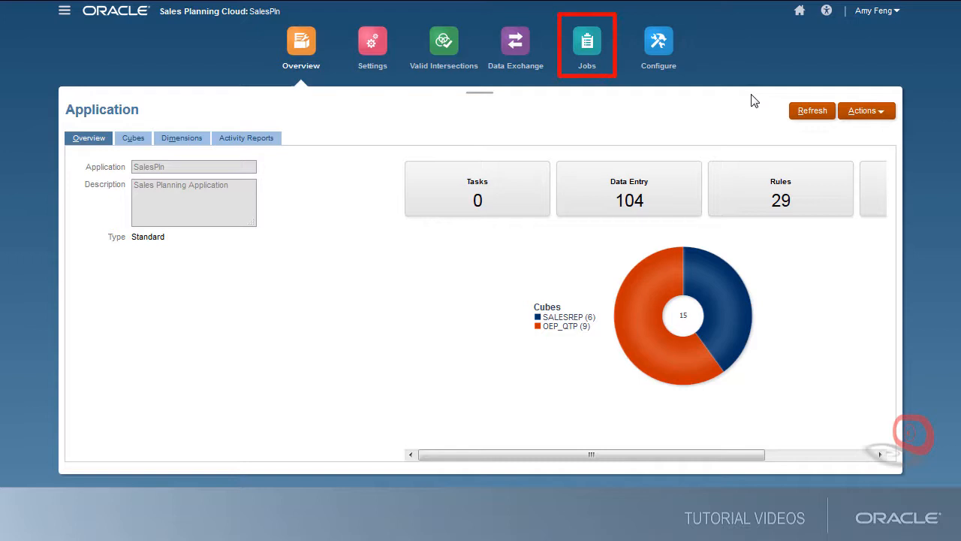
- Check that the Import Data jobs completed, then go back Home
left_click(587, 42)
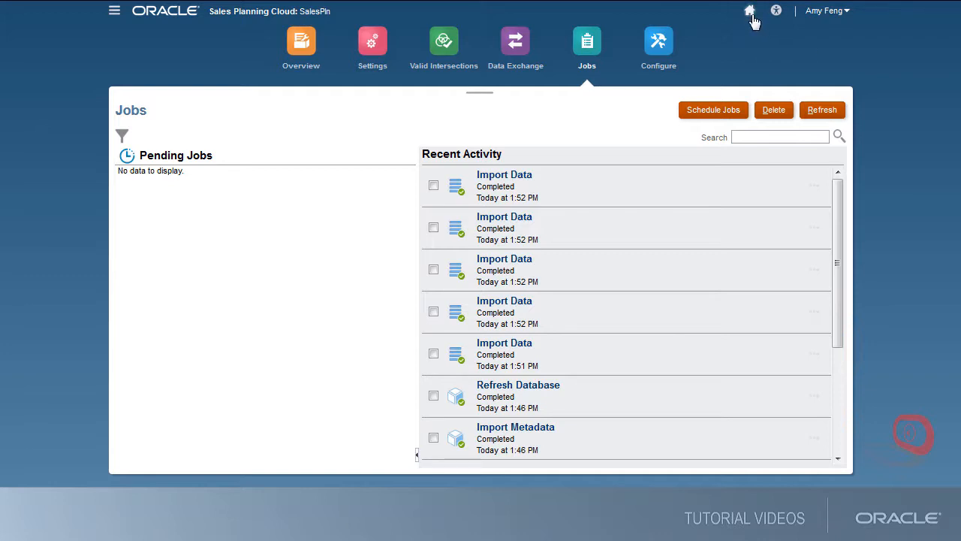
left_click(750, 11)
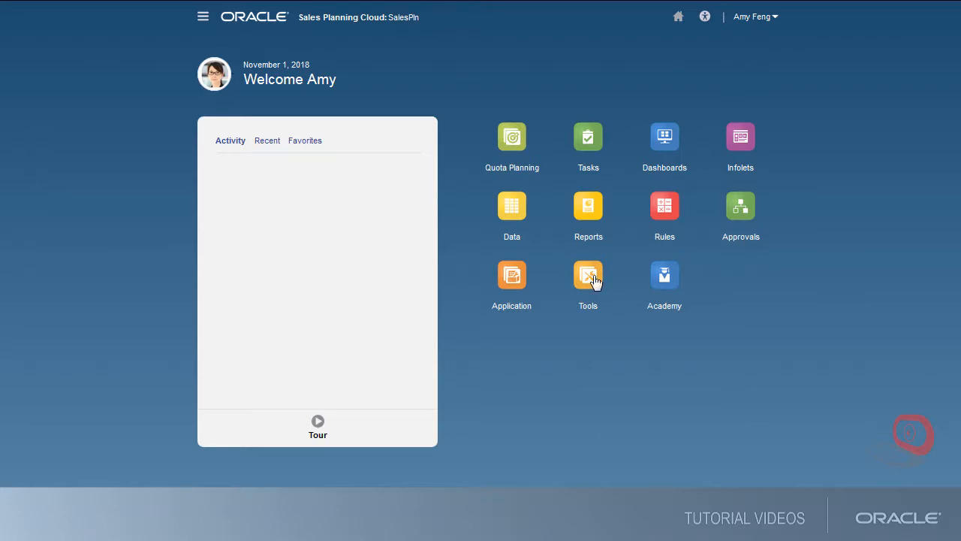
- Set the Scenario user variable to Plan and Forecast from OEP_Scenarios
left_click(588, 274)
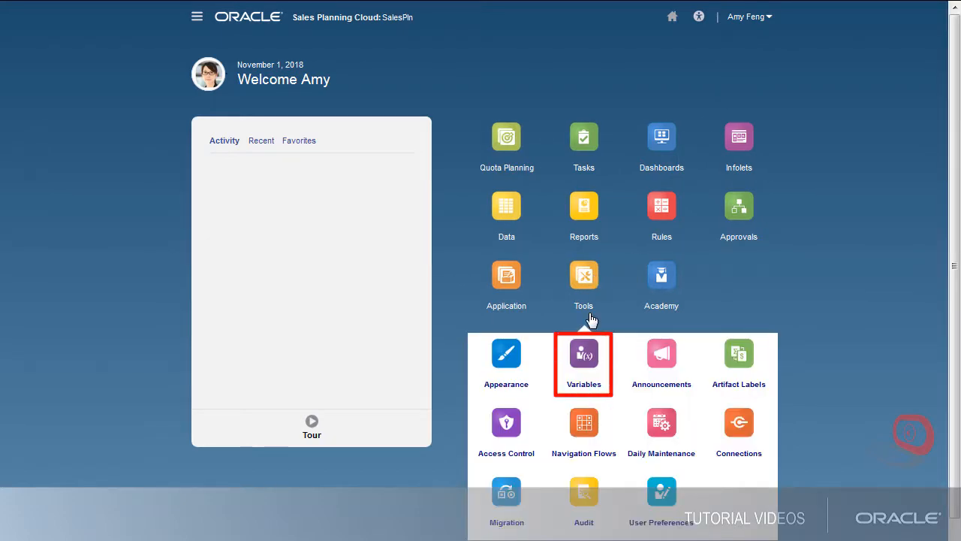
left_click(584, 364)
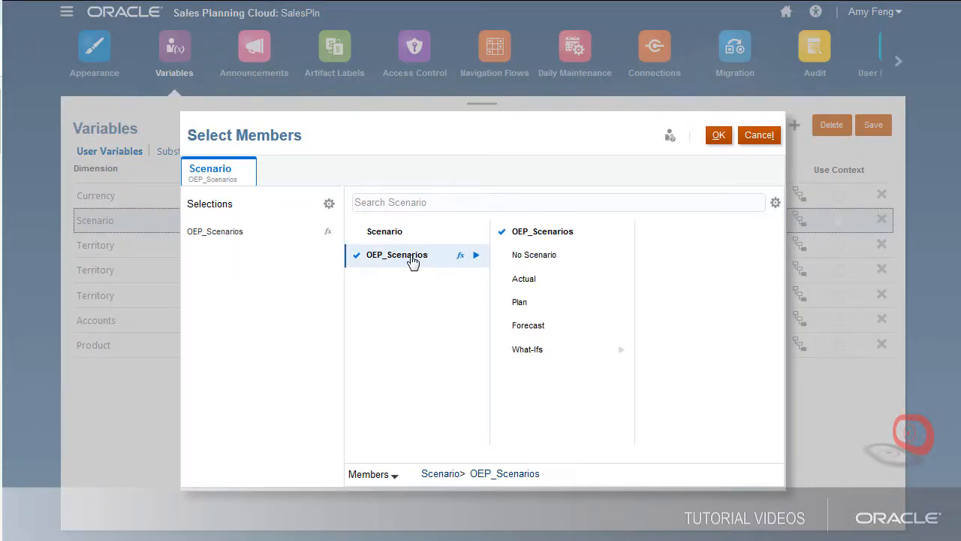
left_click(528, 324)
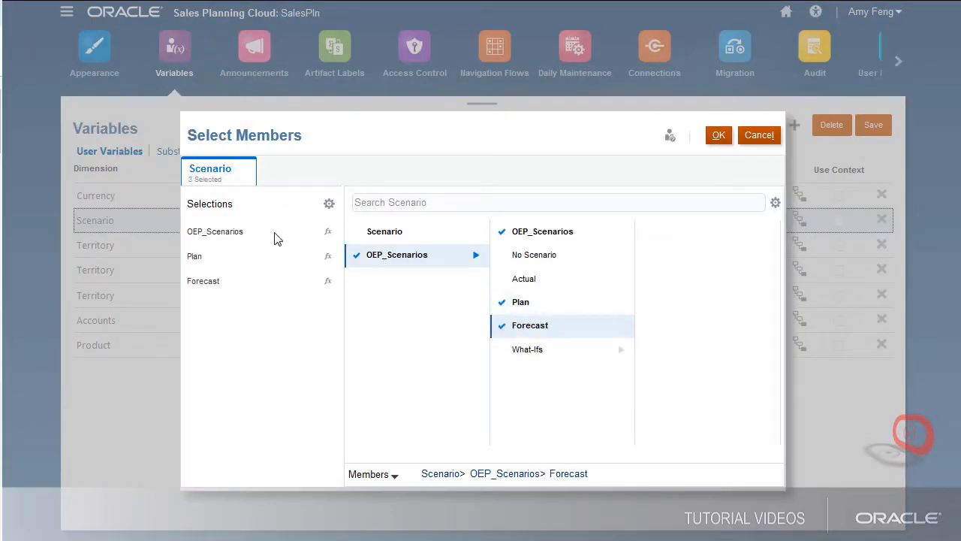
left_click(718, 135)
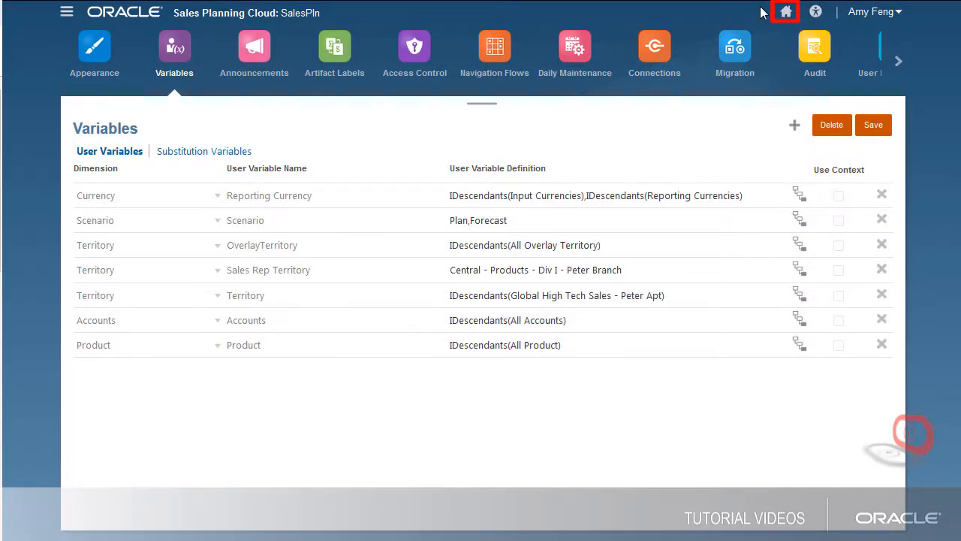
left_click(785, 11)
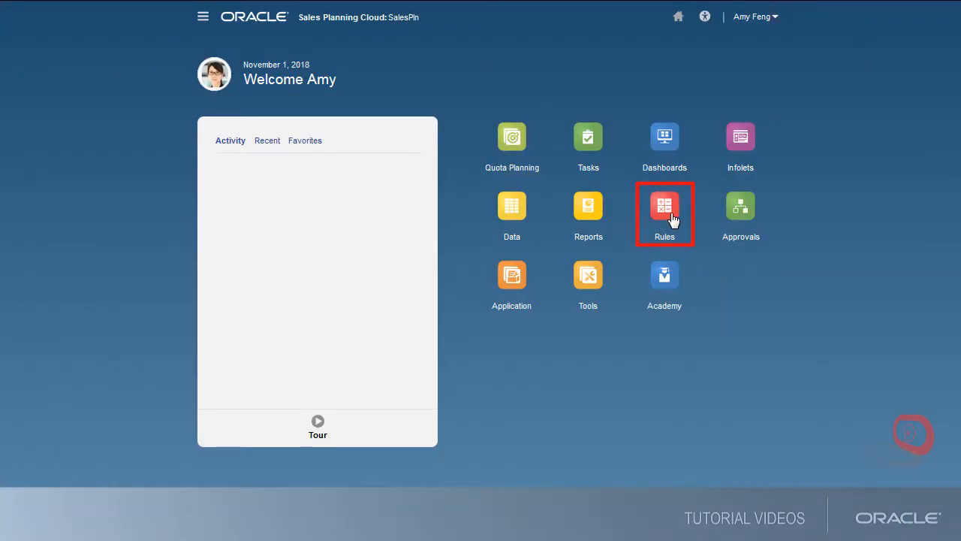
- Launch the Process Actuals rule for historical years FY15 through FY18
left_click(663, 205)
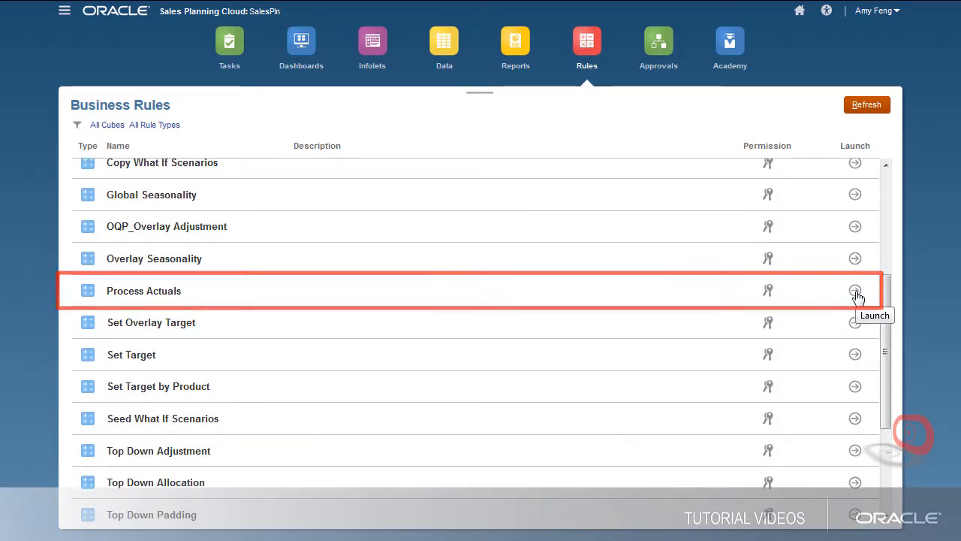
left_click(855, 291)
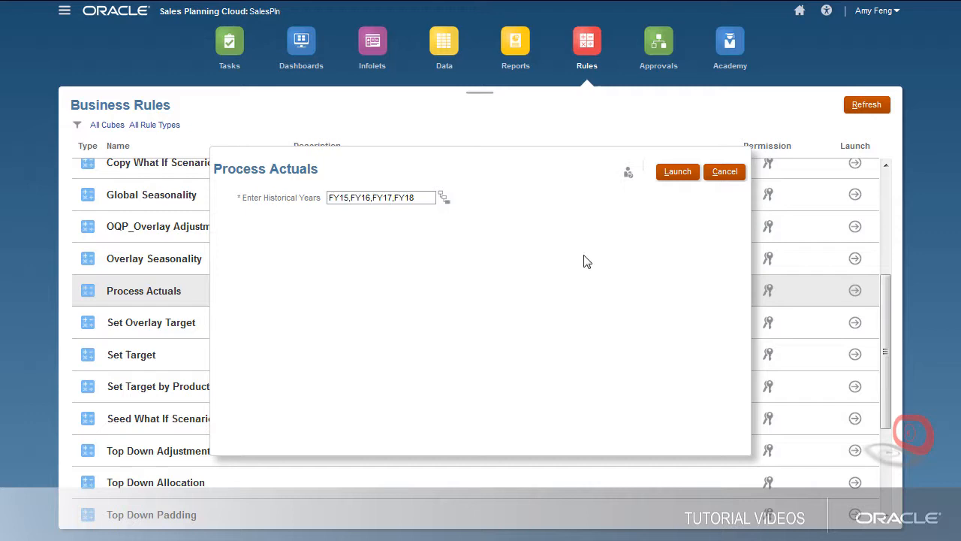
left_click(677, 171)
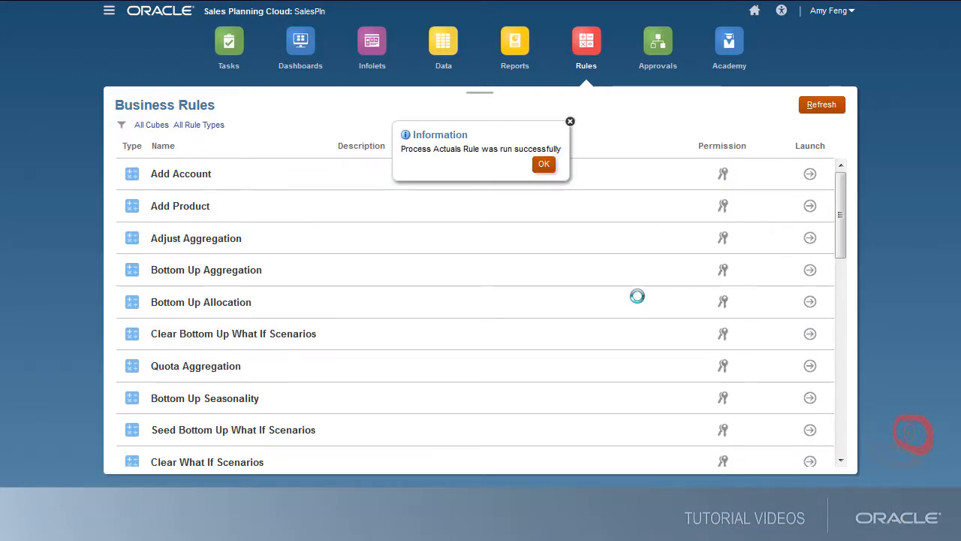
left_click(544, 164)
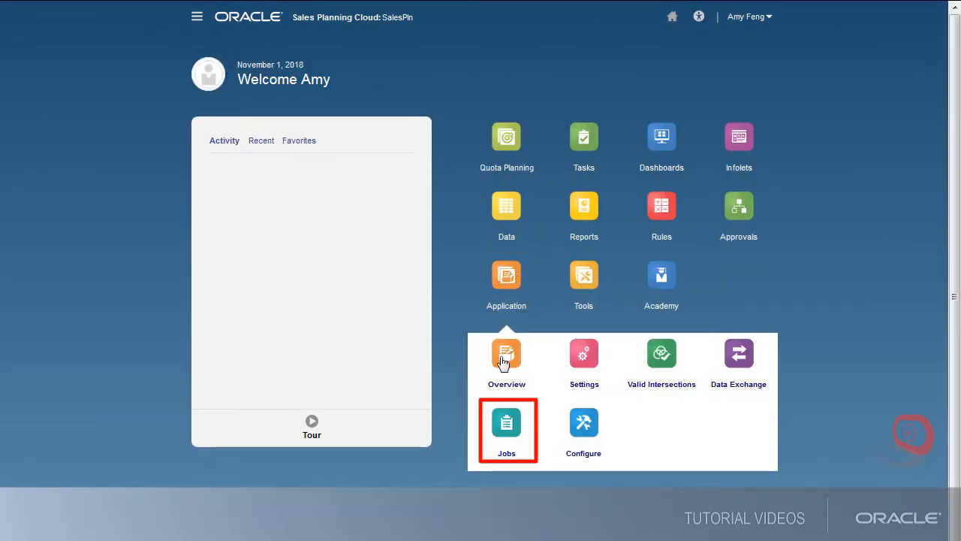
left_click(506, 430)
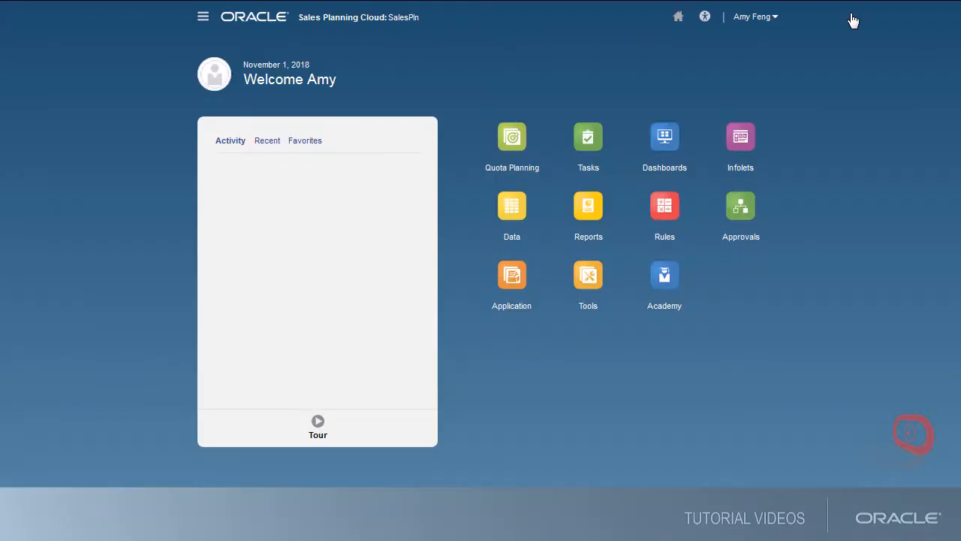
left_click(512, 274)
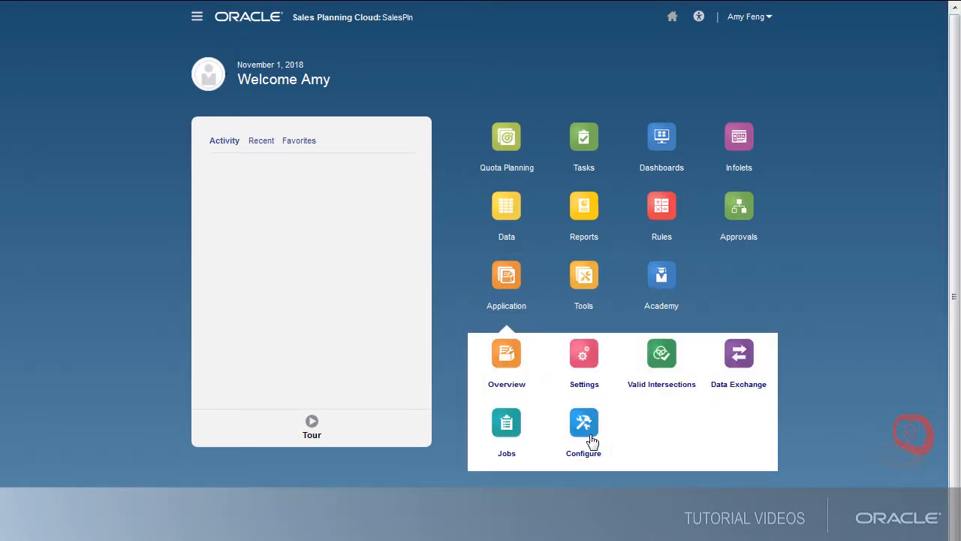
- Review Allow Overrides on Allocated Target Quota, leaving it at No
left_click(584, 428)
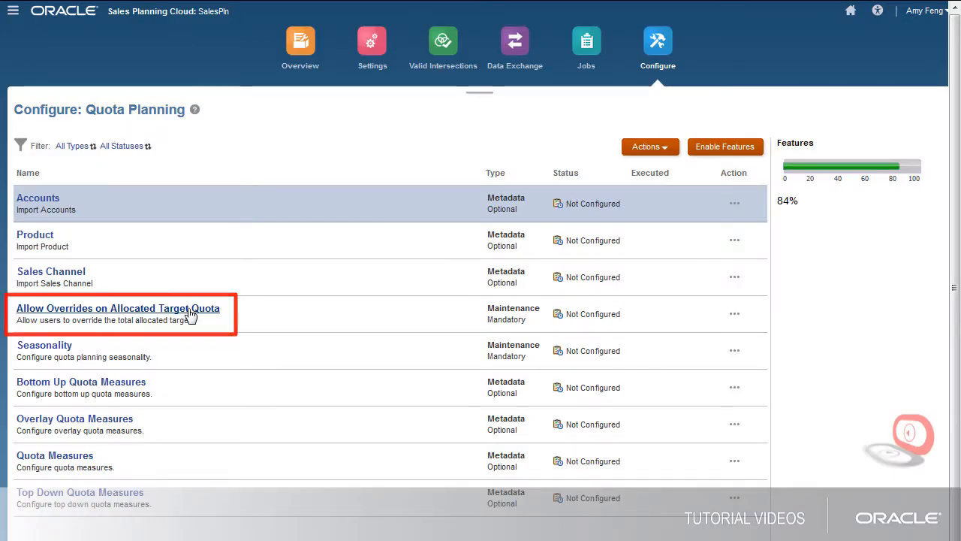
left_click(117, 308)
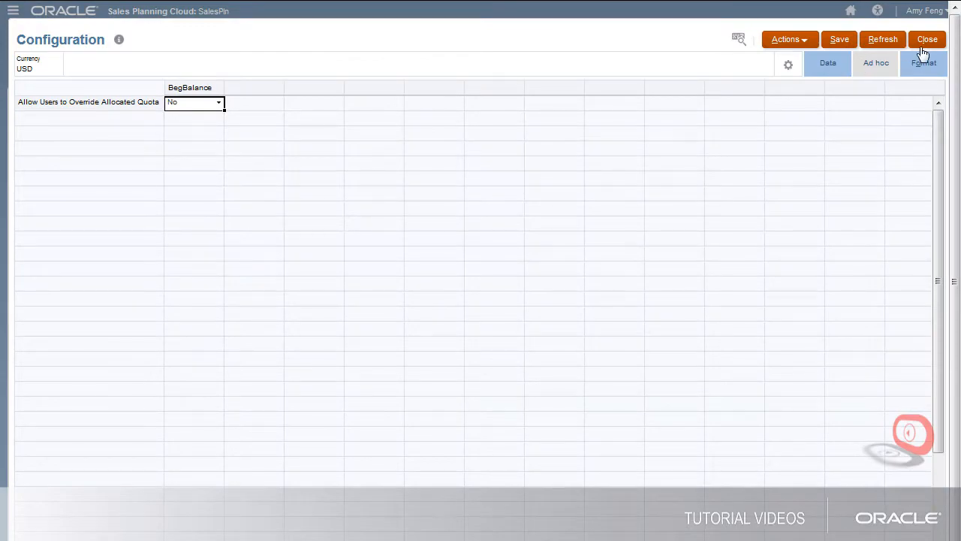
left_click(928, 39)
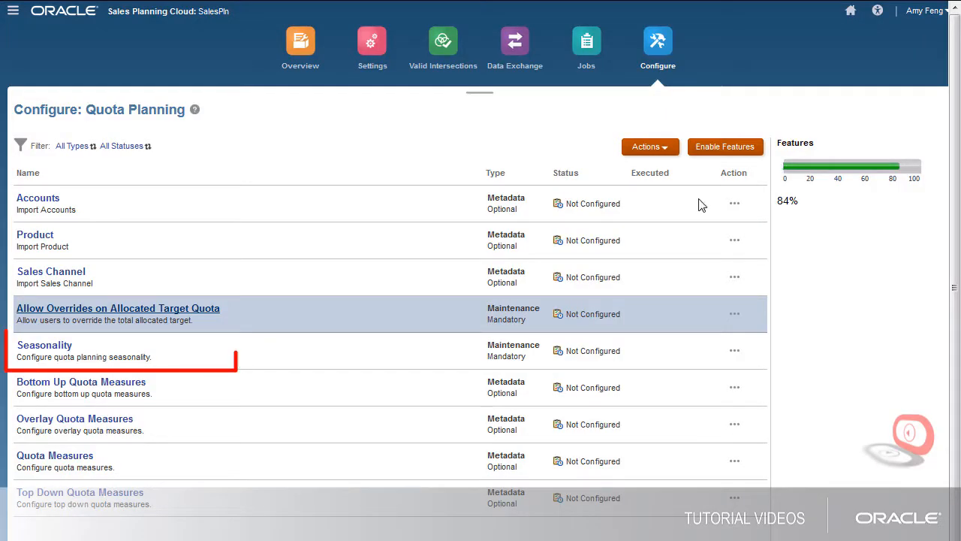
- Enter FY19 Seasonality% for January–December totalling 100%, then close the form
left_click(44, 345)
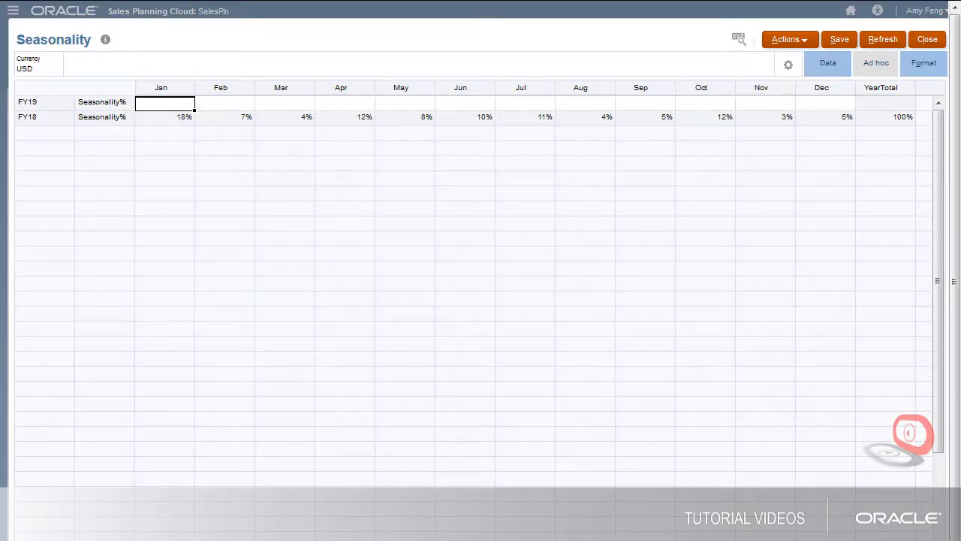
left_click(839, 39)
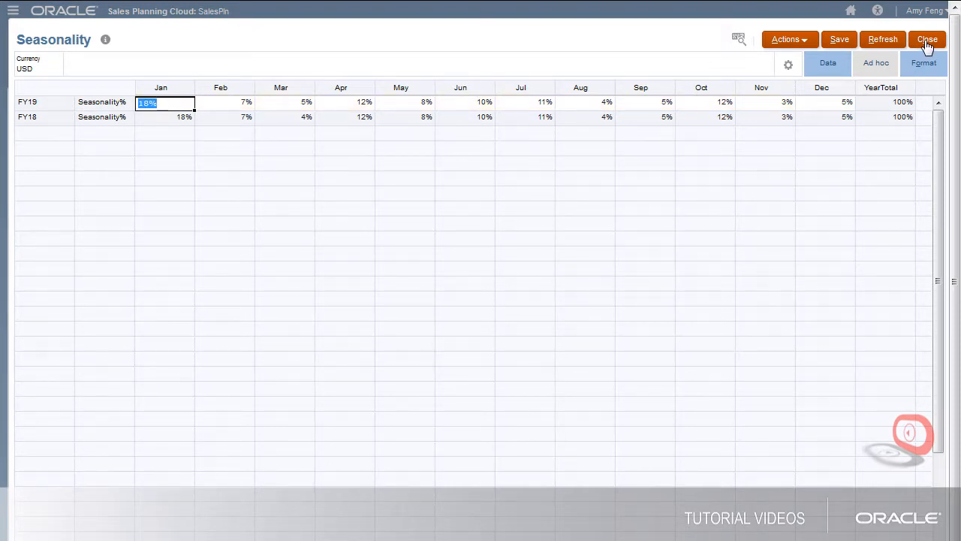
left_click(927, 39)
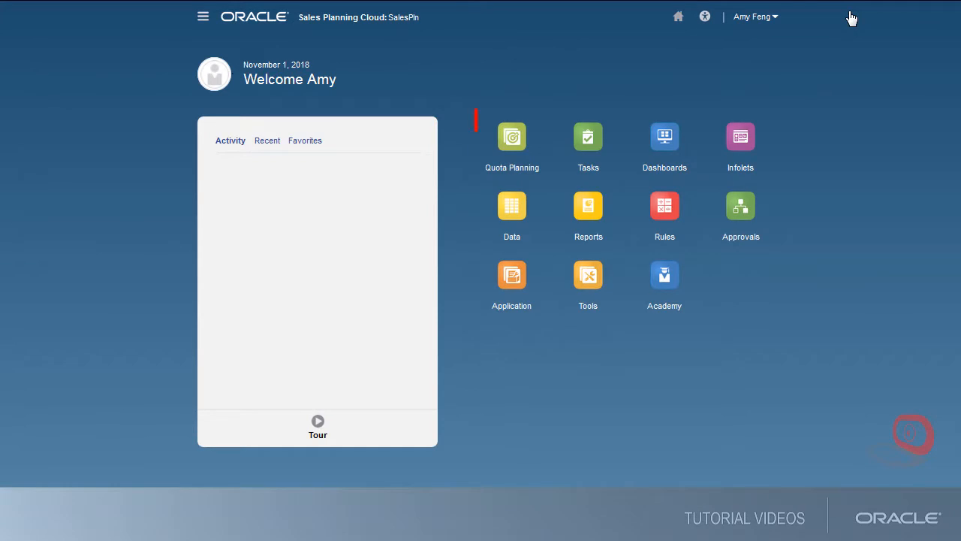
- Enter 12% Y O Y Growth for All Territory in Set Overall Targets
left_click(512, 137)
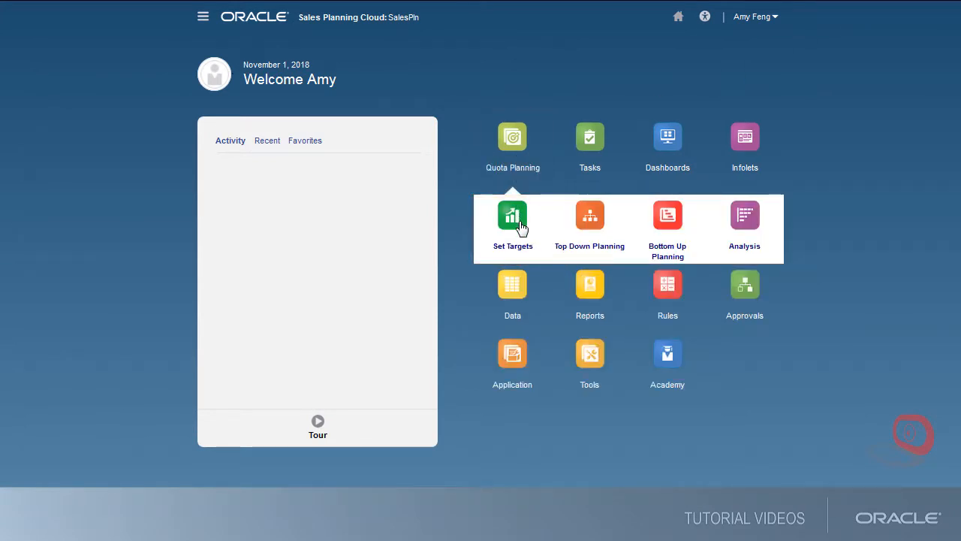
left_click(512, 216)
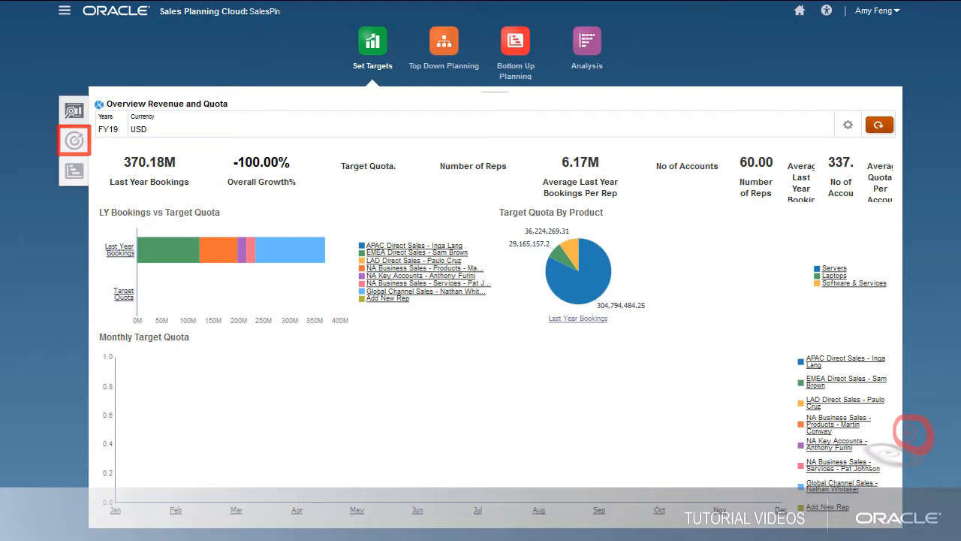
left_click(74, 141)
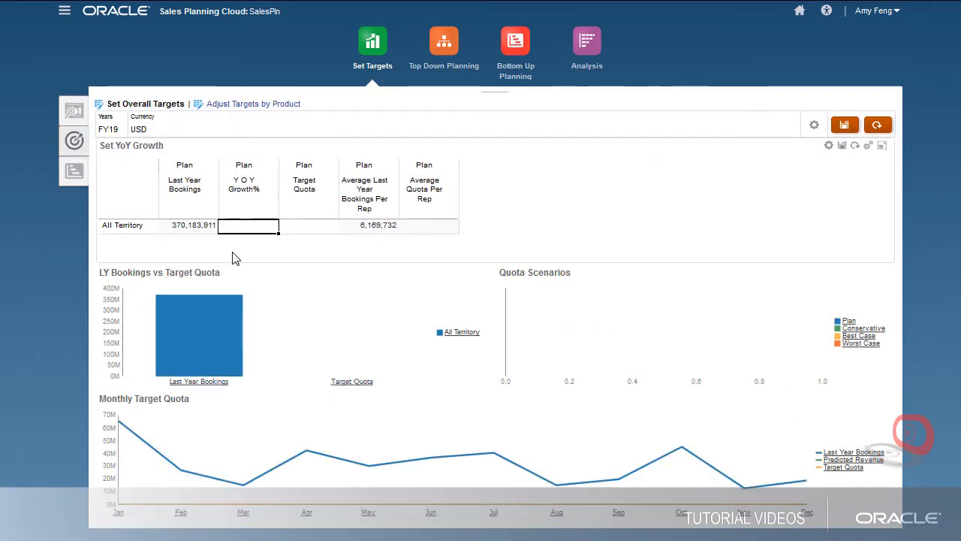
type("12%")
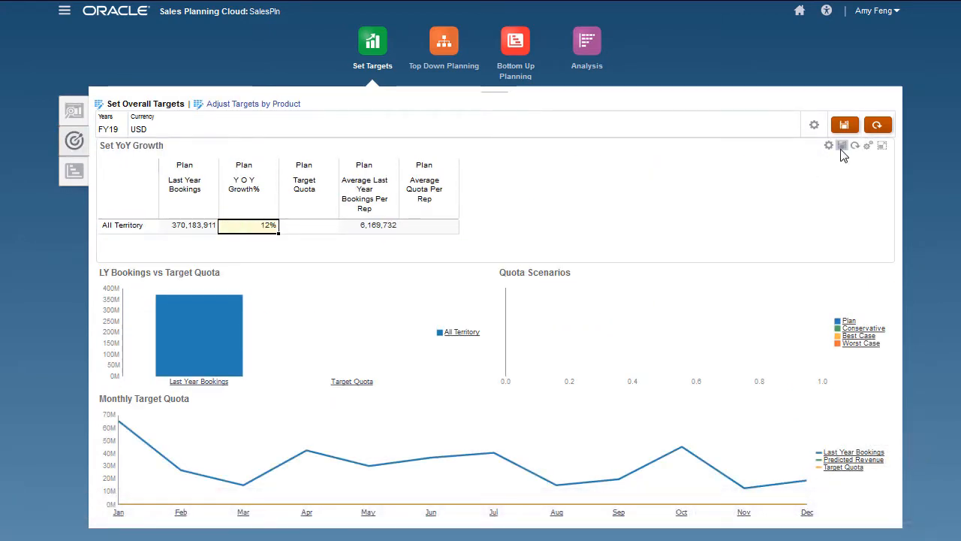